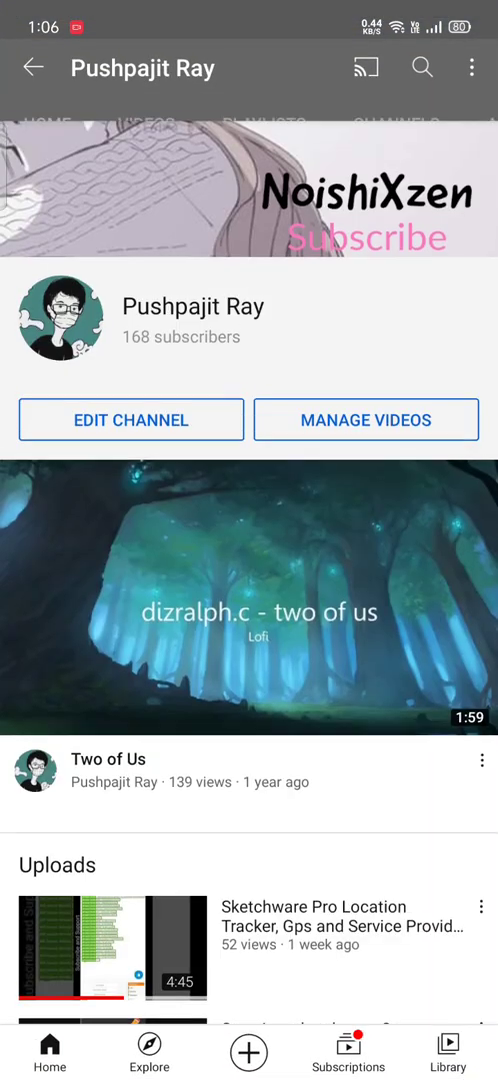
# Browse the channel's full videos list and return to its home page
pyautogui.scroll(-3)
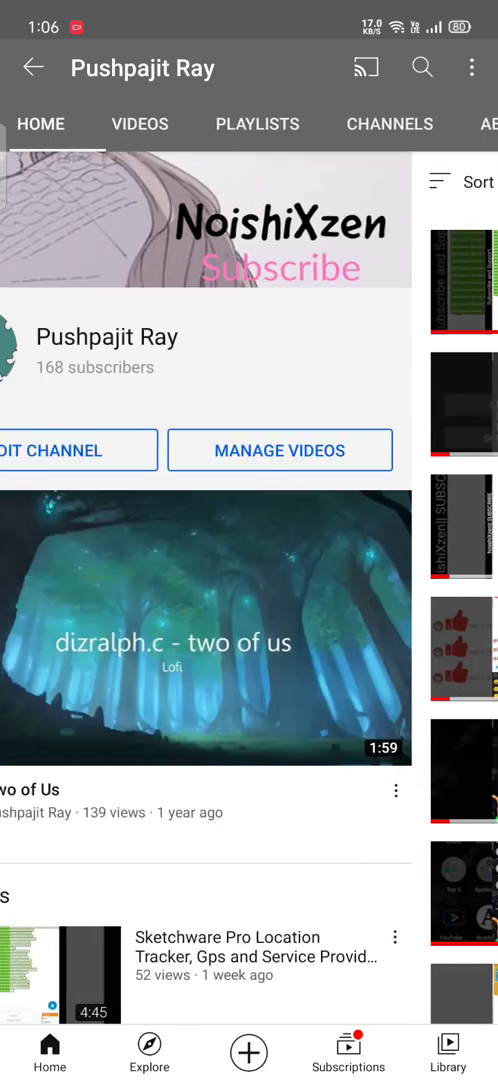
pyautogui.click(140, 124)
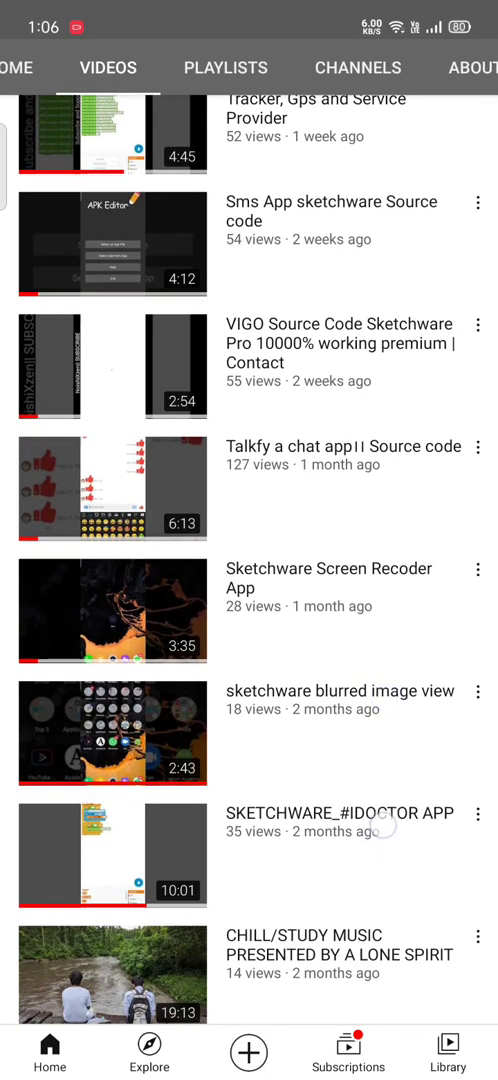
pyautogui.scroll(-3)
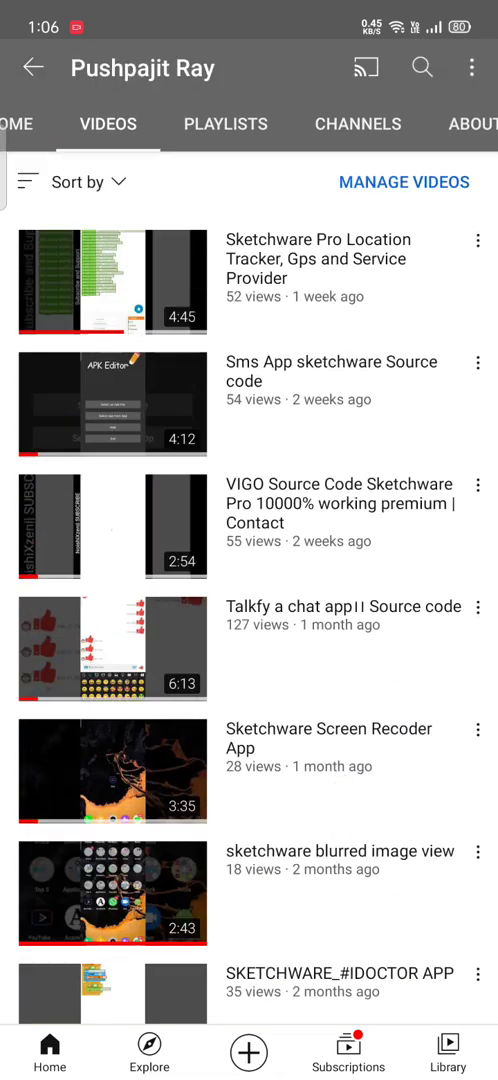
pyautogui.hscroll(3)
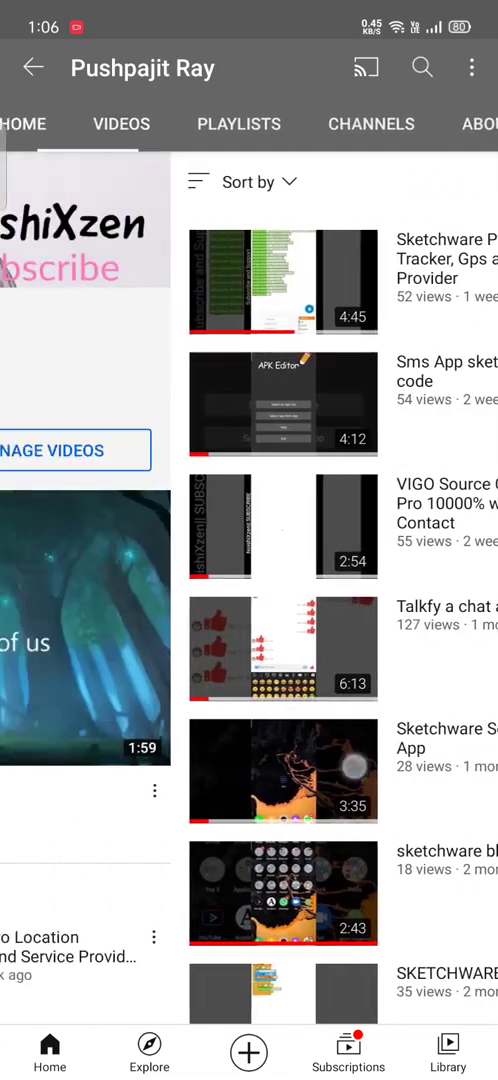
pyautogui.click(48, 124)
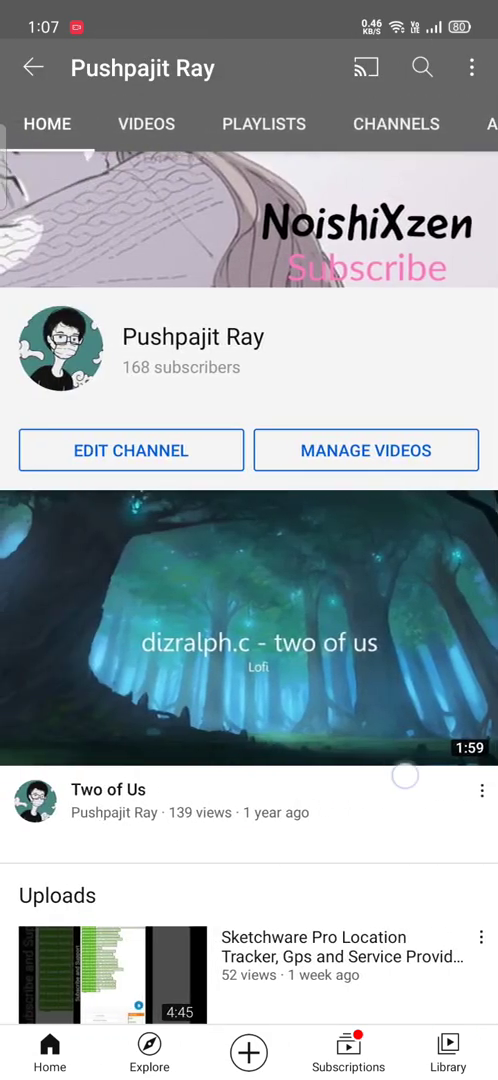
# Toggle once more between Videos and Home, then leave YouTube for the phone's home screen
pyautogui.click(146, 124)
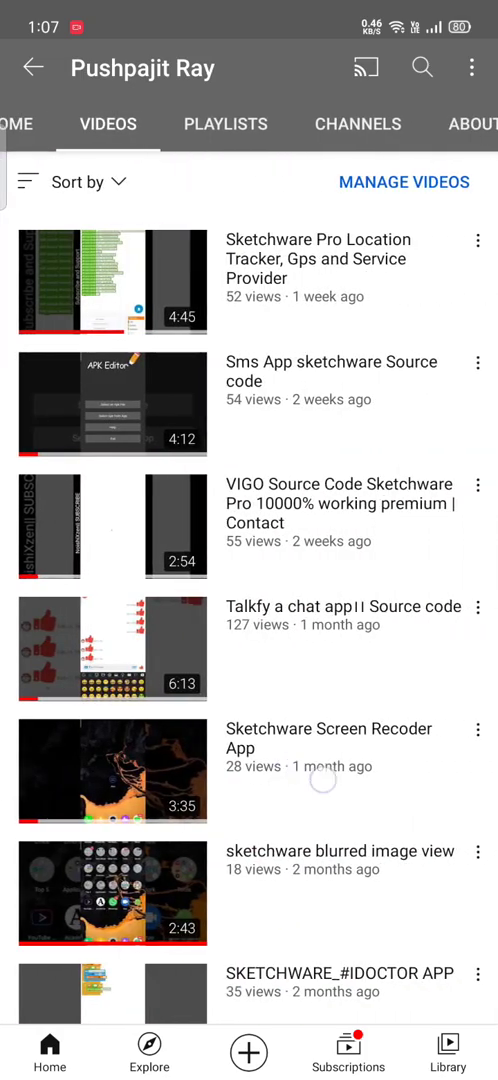
pyautogui.click(42, 124)
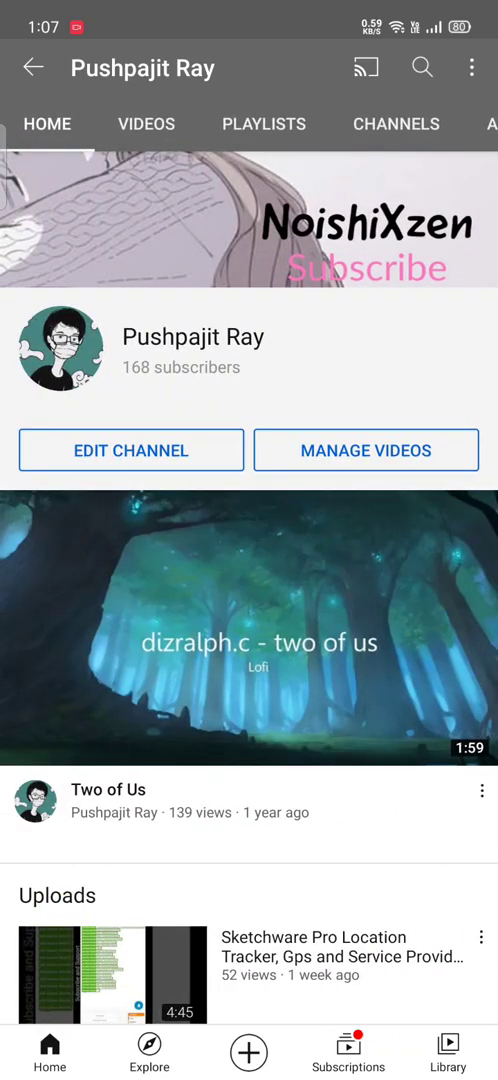
pyautogui.click(268, 738)
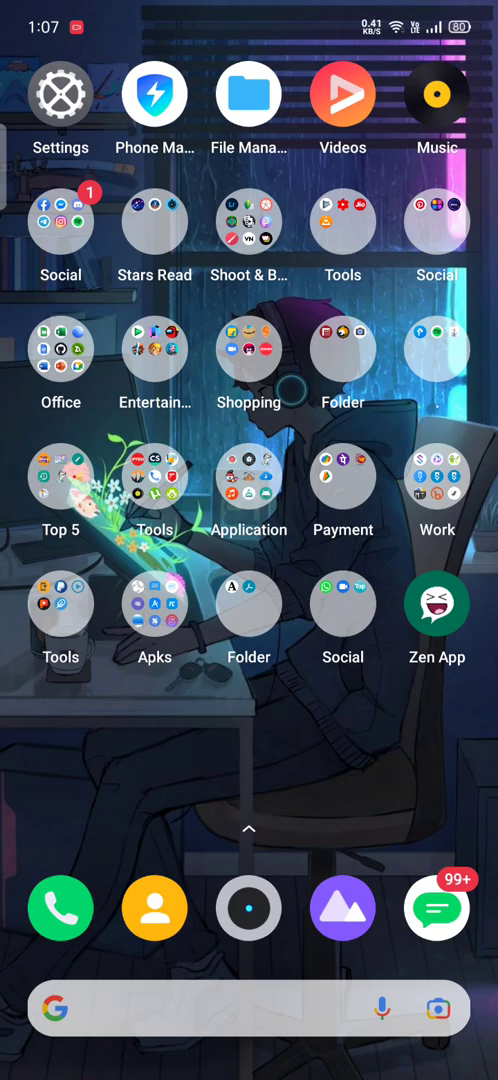
# Reach Zen App's App info page from its icon options and launch the app from there
pyautogui.click(436, 604)
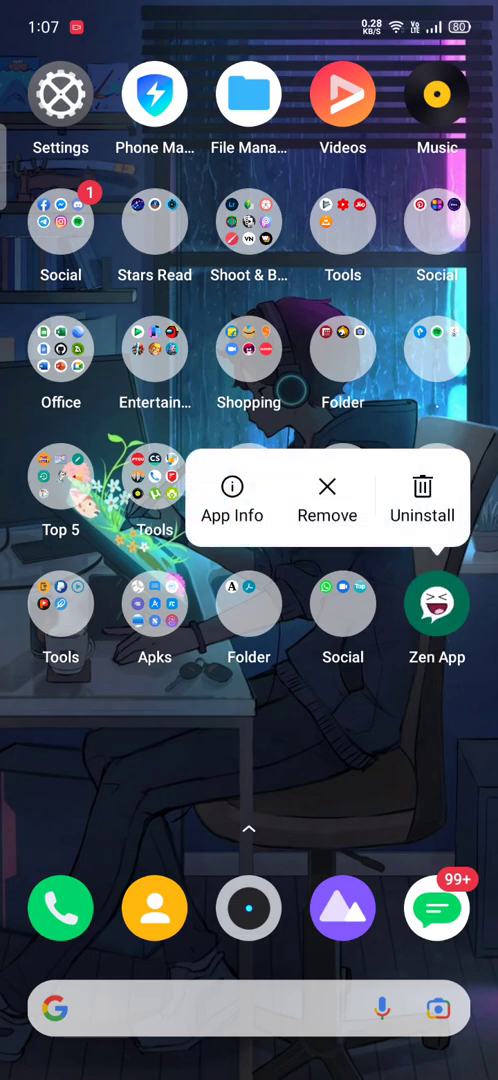
pyautogui.click(232, 500)
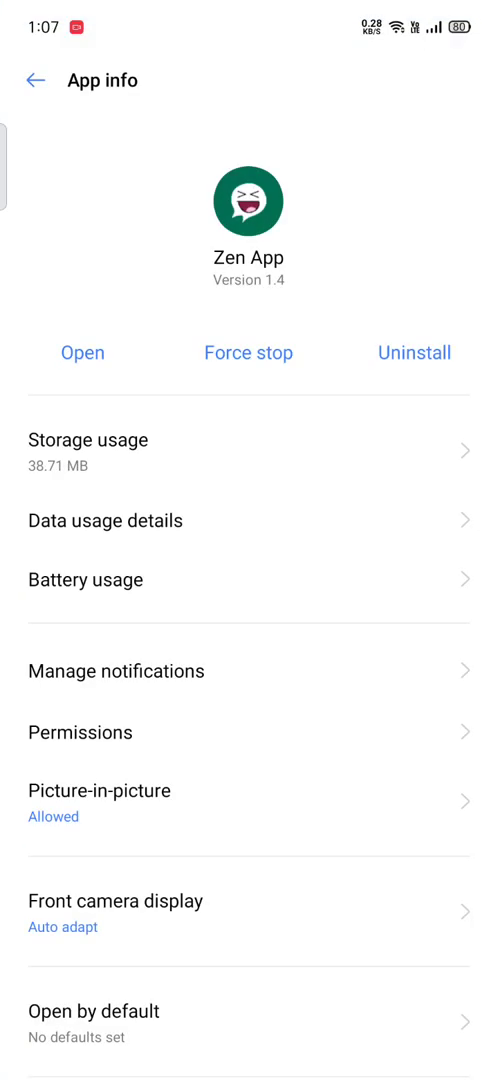
pyautogui.click(88, 440)
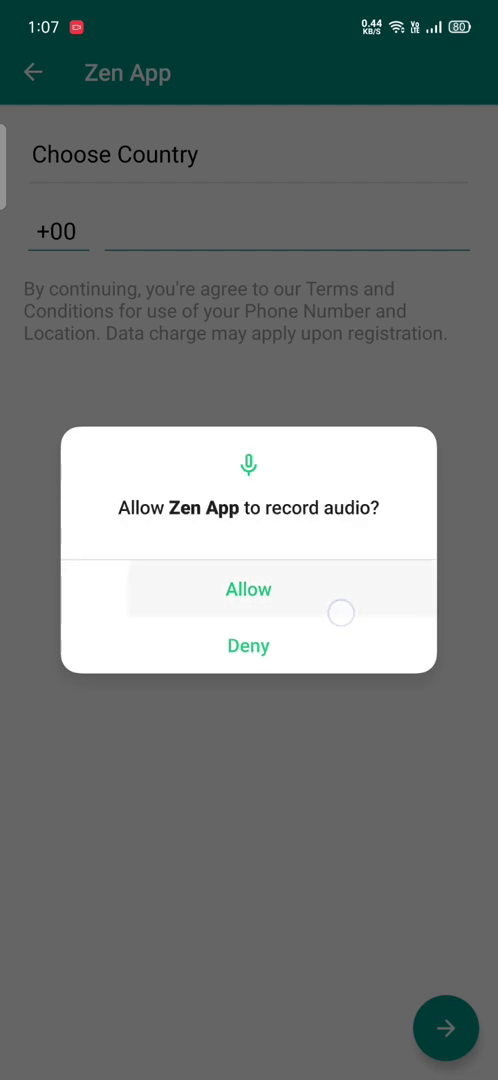
pyautogui.click(248, 588)
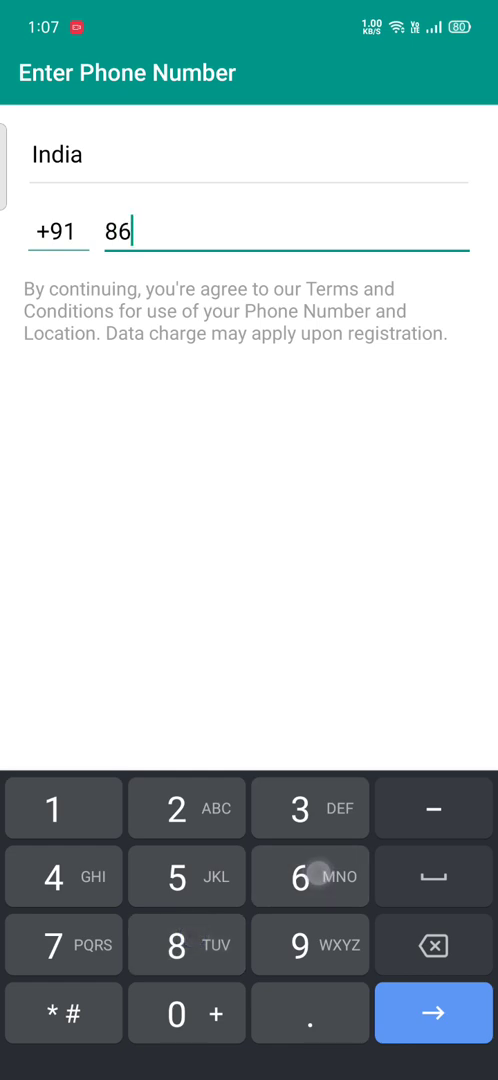
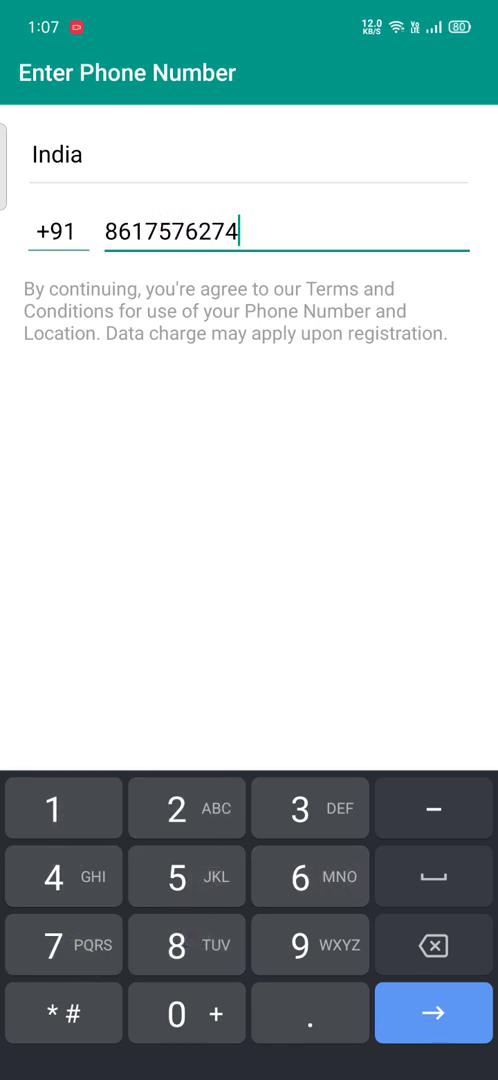
pyautogui.click(432, 1012)
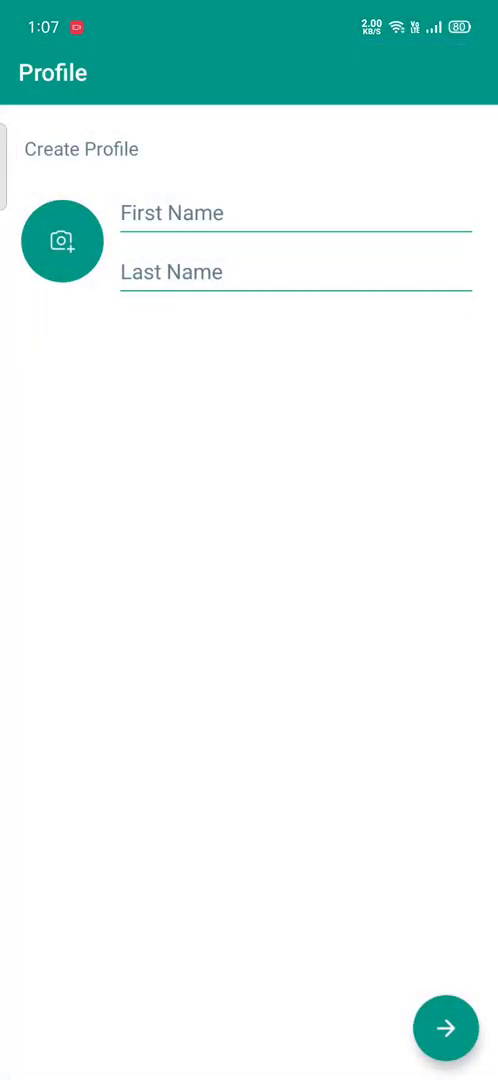
pyautogui.click(444, 1028)
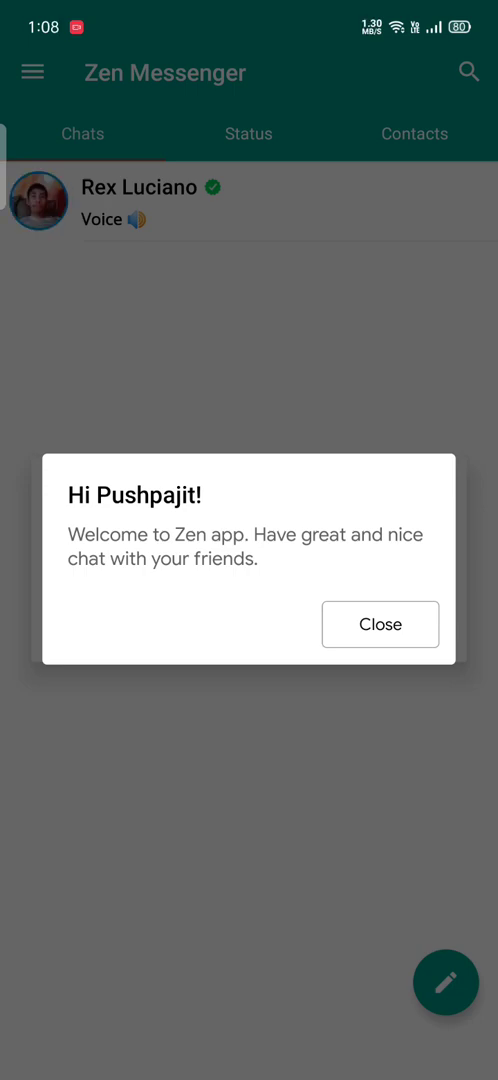
# Close the welcome message and answer the Notification Permissions prompt
pyautogui.click(380, 624)
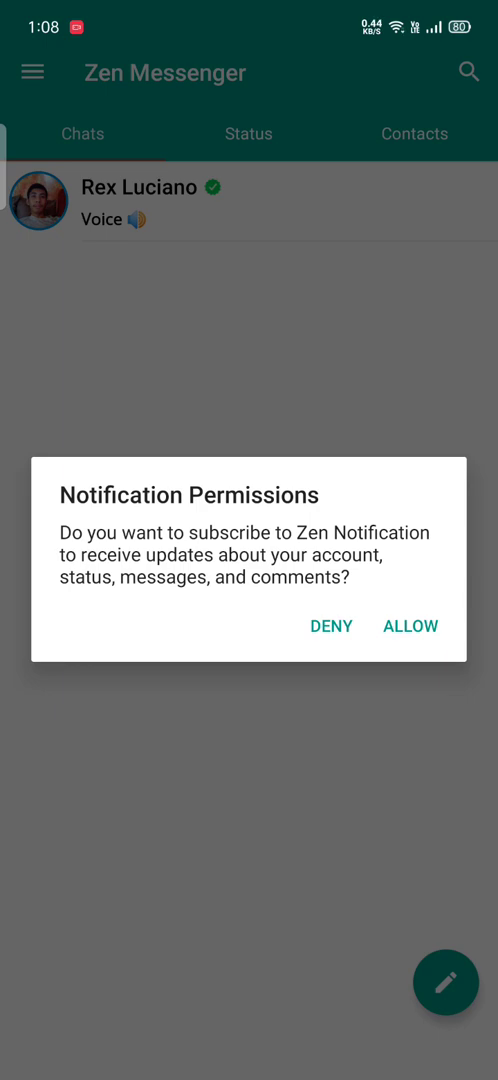
pyautogui.click(410, 624)
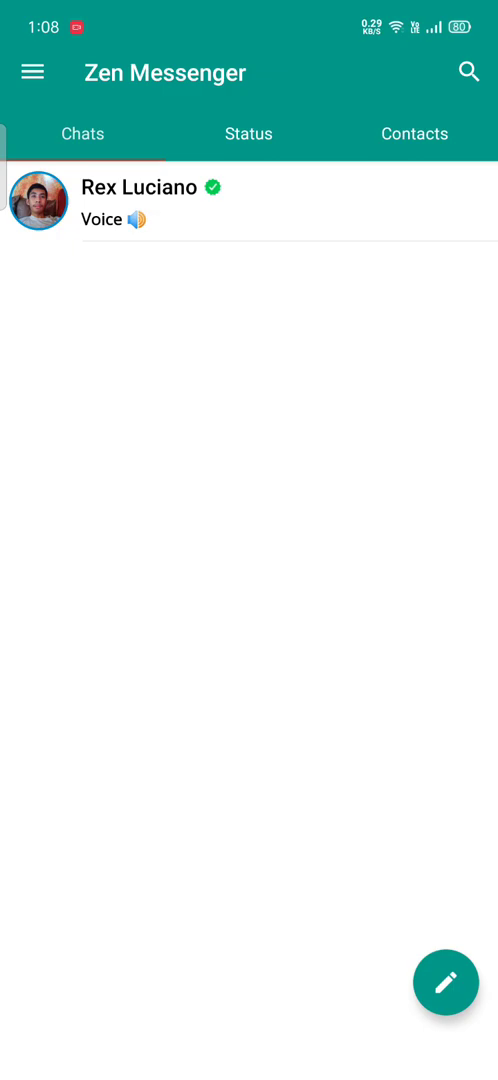
pyautogui.click(34, 72)
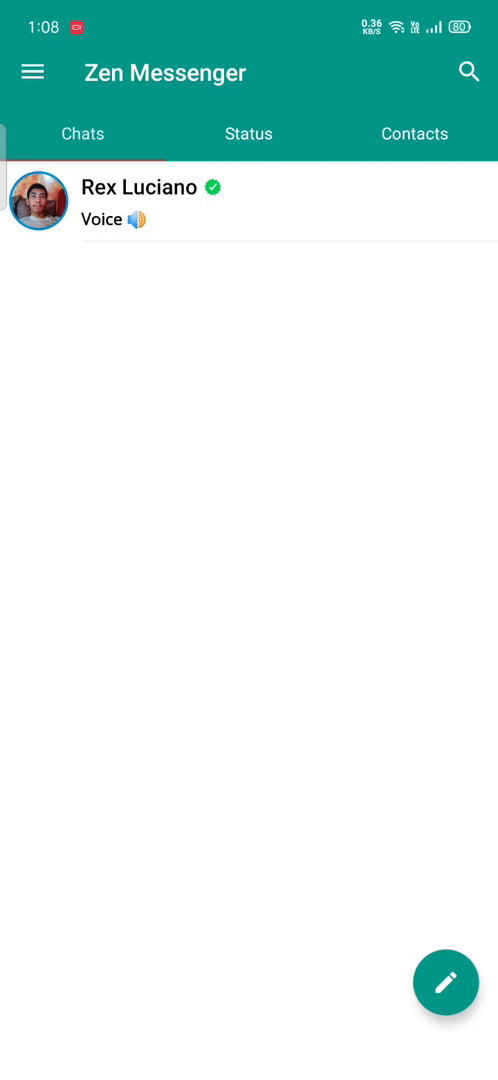
pyautogui.click(36, 72)
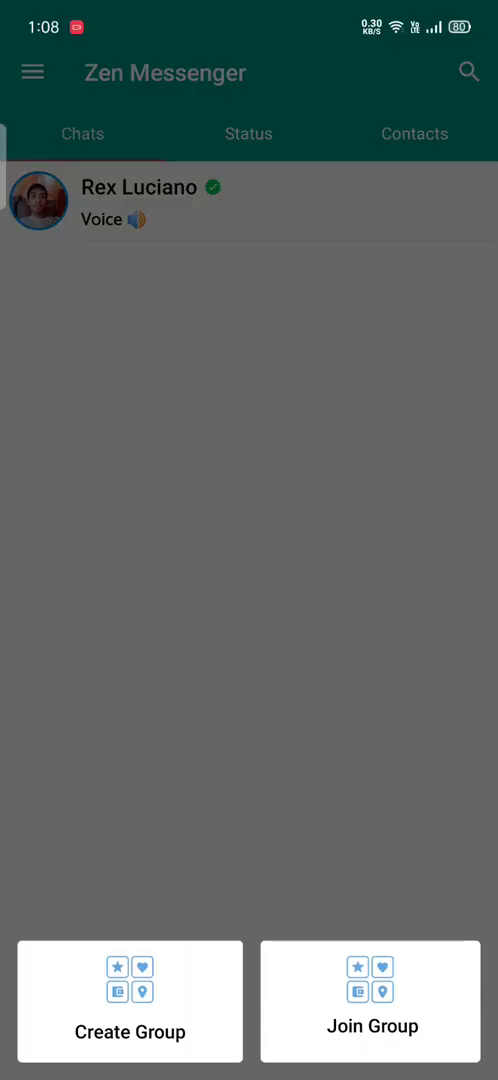
pyautogui.click(32, 72)
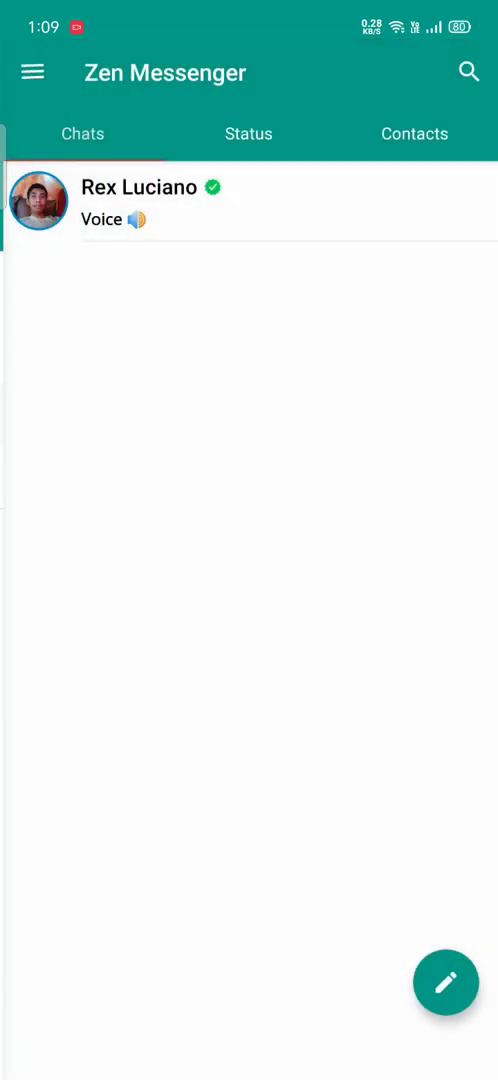
pyautogui.click(444, 984)
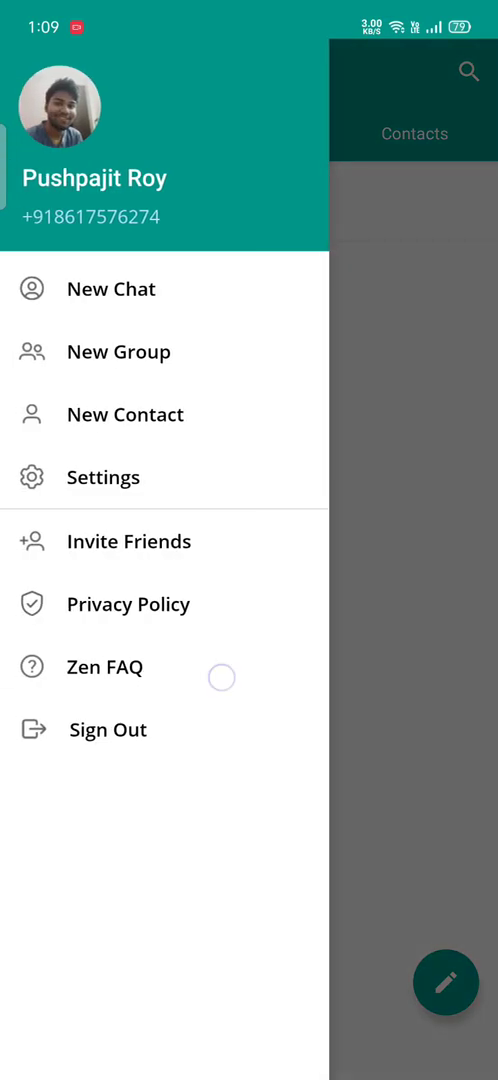
pyautogui.click(108, 728)
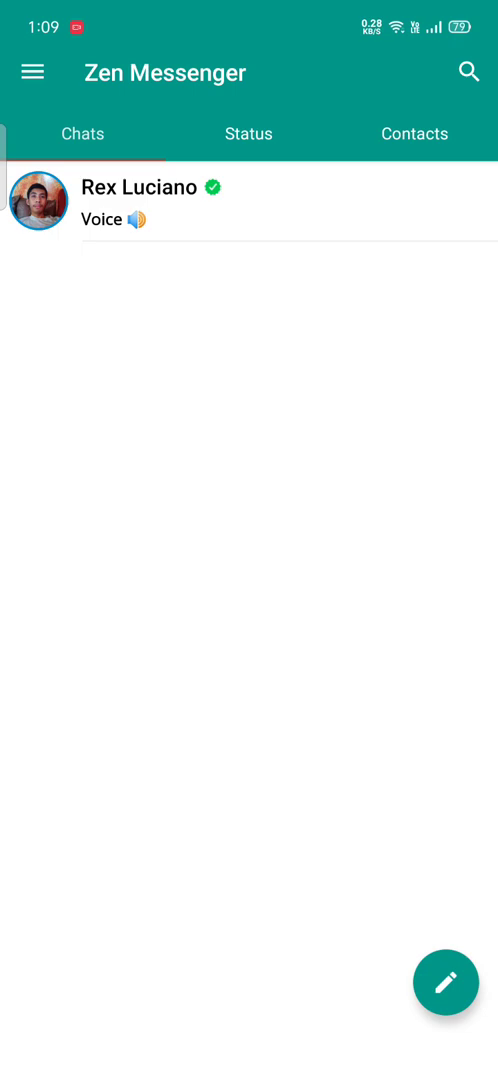
# Look through the recent updates on the Status tab
pyautogui.click(248, 134)
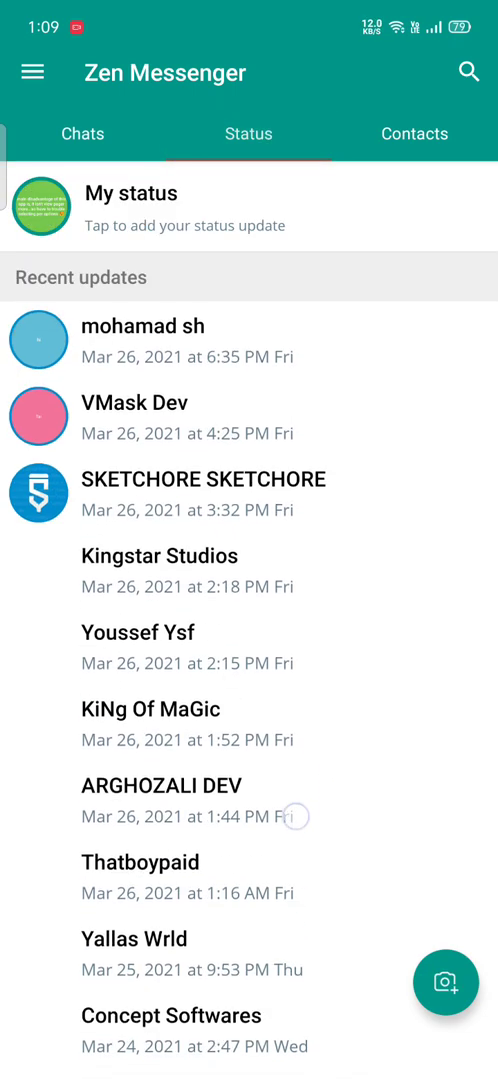
pyautogui.click(32, 72)
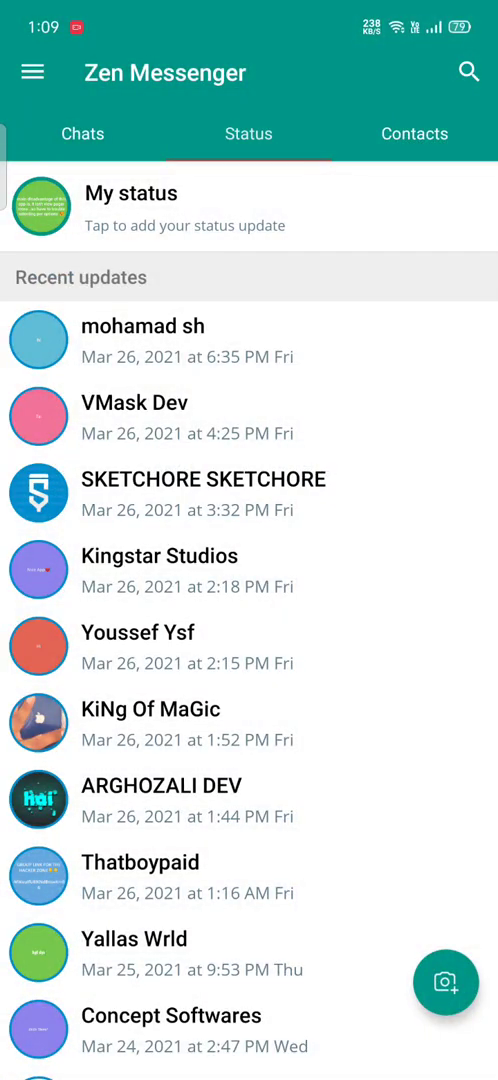
pyautogui.scroll(-3)
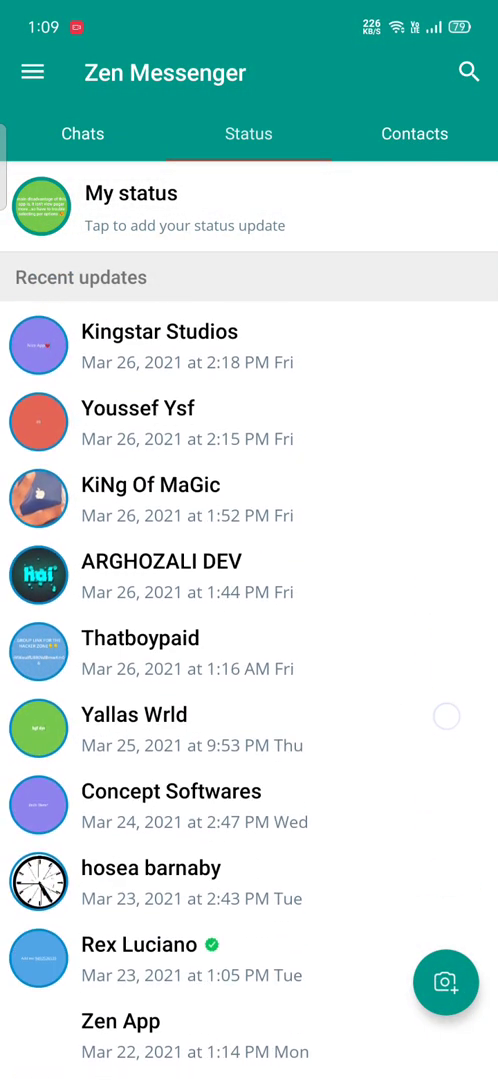
pyautogui.scroll(-3)
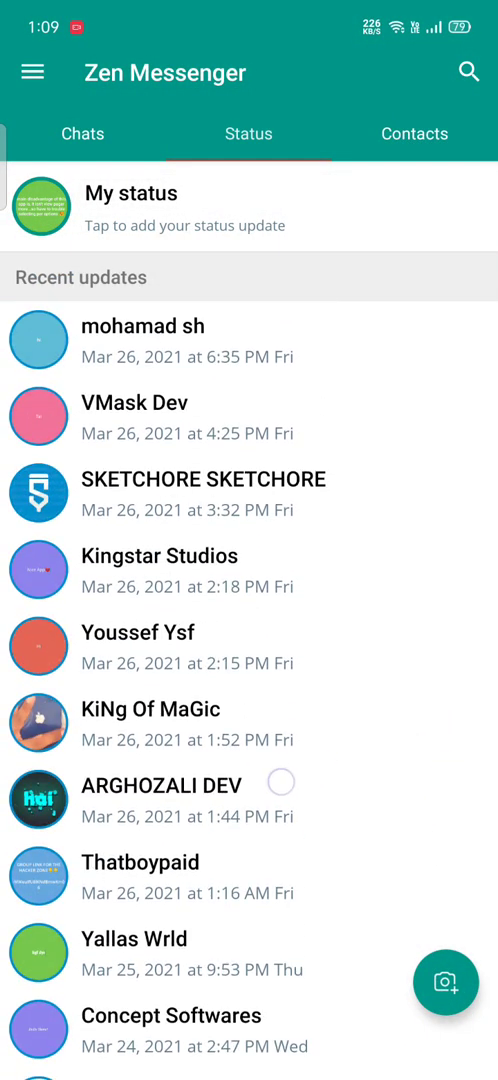
# Go to the Contacts tab and start adding a new contact
pyautogui.click(414, 134)
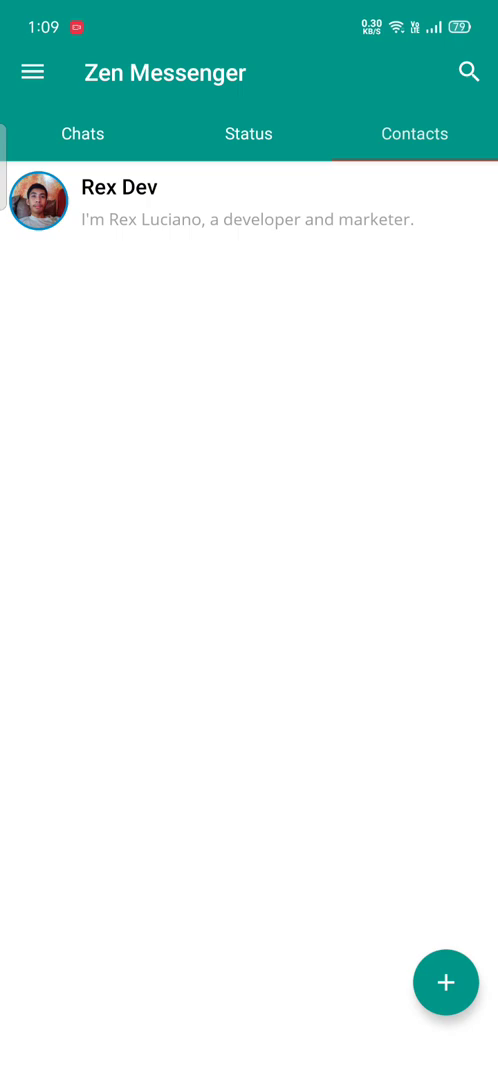
pyautogui.click(444, 984)
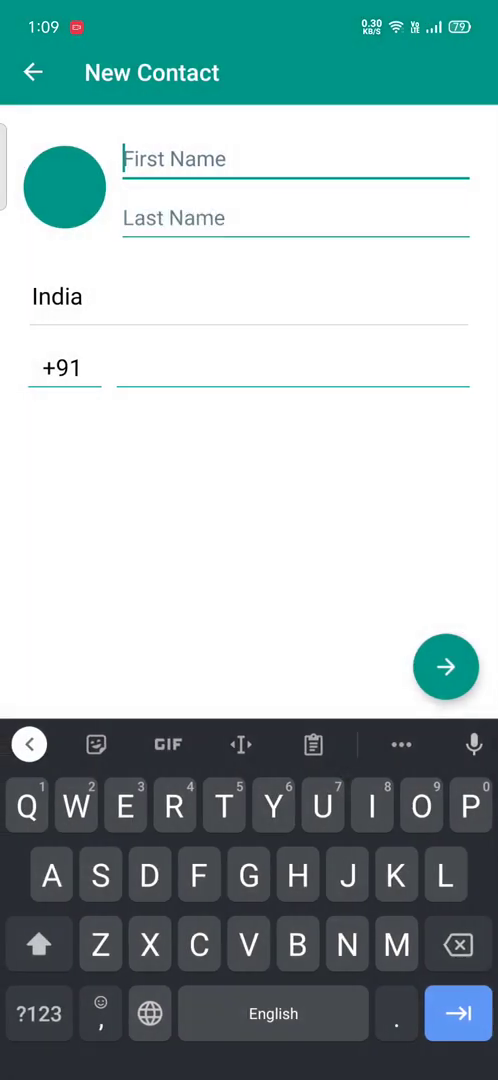
pyautogui.click(32, 72)
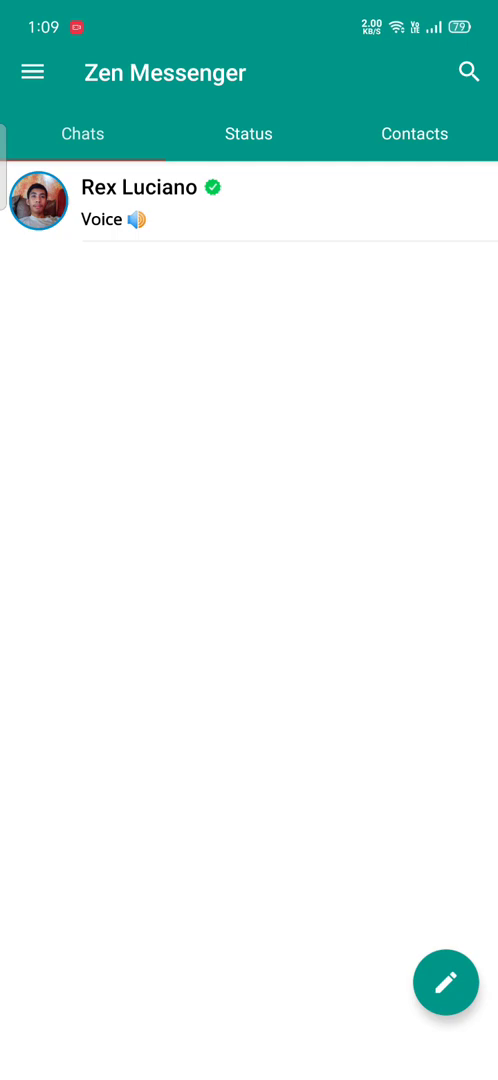
pyautogui.click(468, 72)
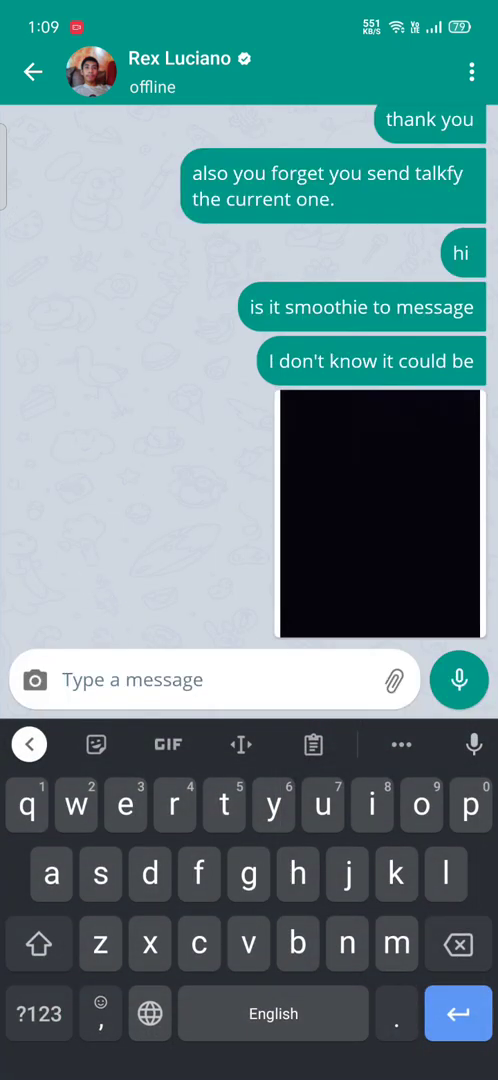
pyautogui.write('hi')
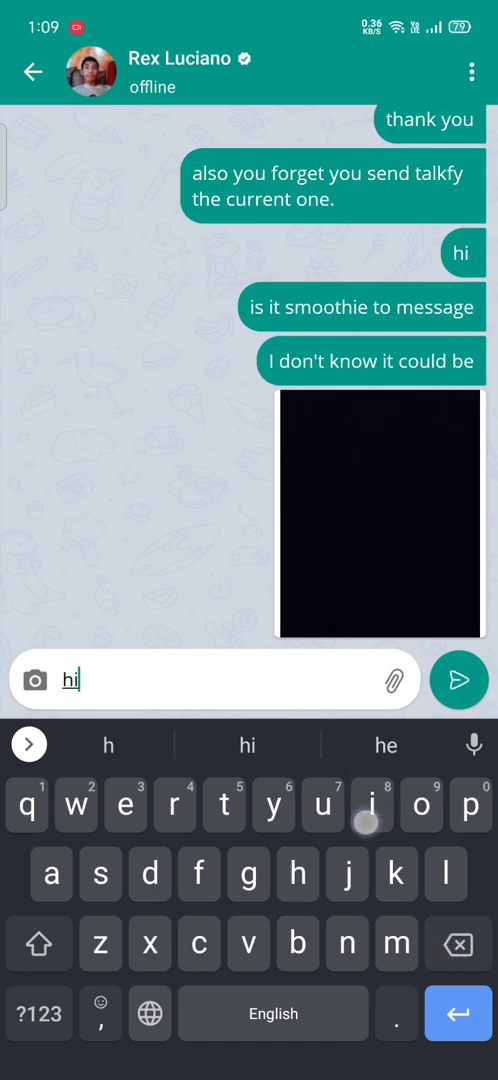
pyautogui.click(460, 680)
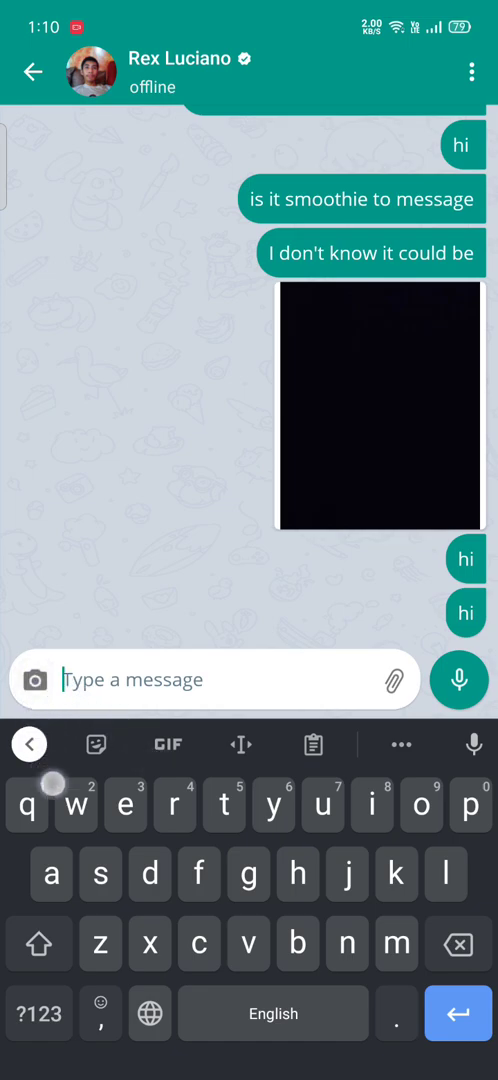
pyautogui.click(392, 680)
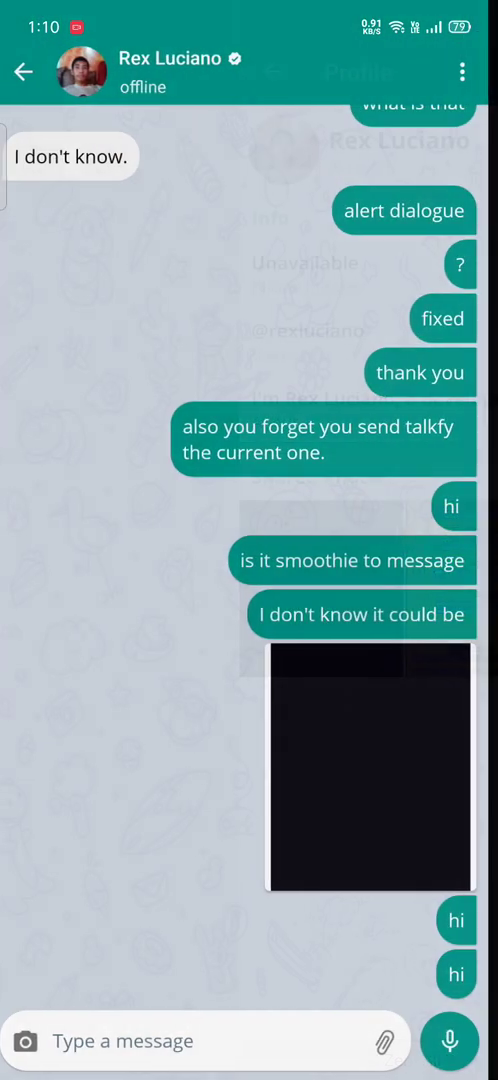
# Show the conversation's View Profile, Delete Chat and Wallpaper options, then close the menu
pyautogui.click(462, 72)
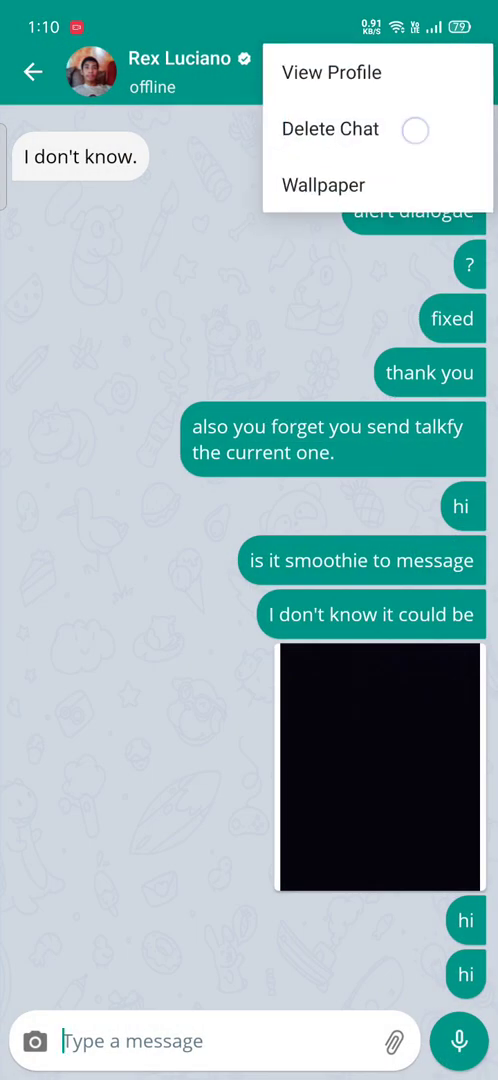
pyautogui.click(472, 76)
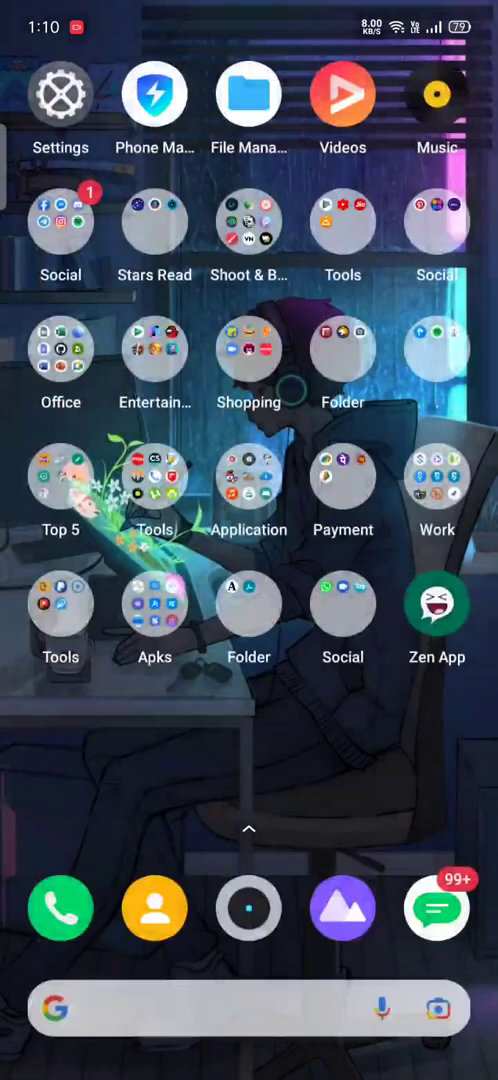
# Launch Sketchware and load the Zen App (ChatApp) project from My Projects
pyautogui.click(436, 604)
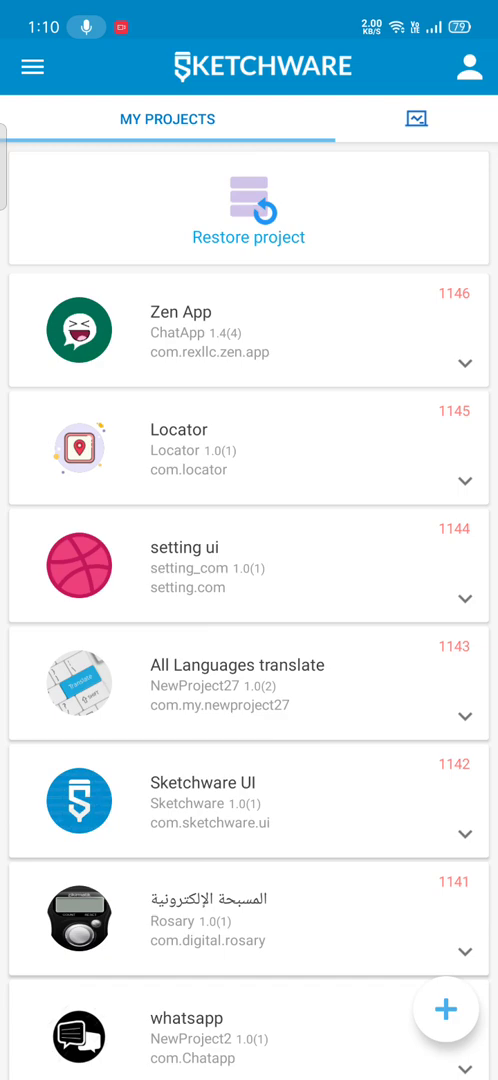
pyautogui.click(336, 346)
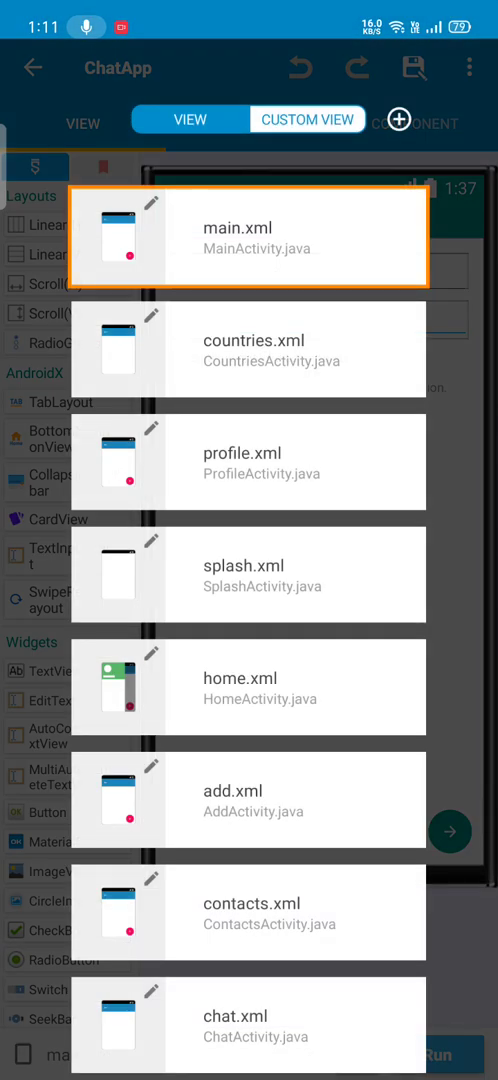
# View the user.xml profile layout and reopen the screen list
pyautogui.click(248, 238)
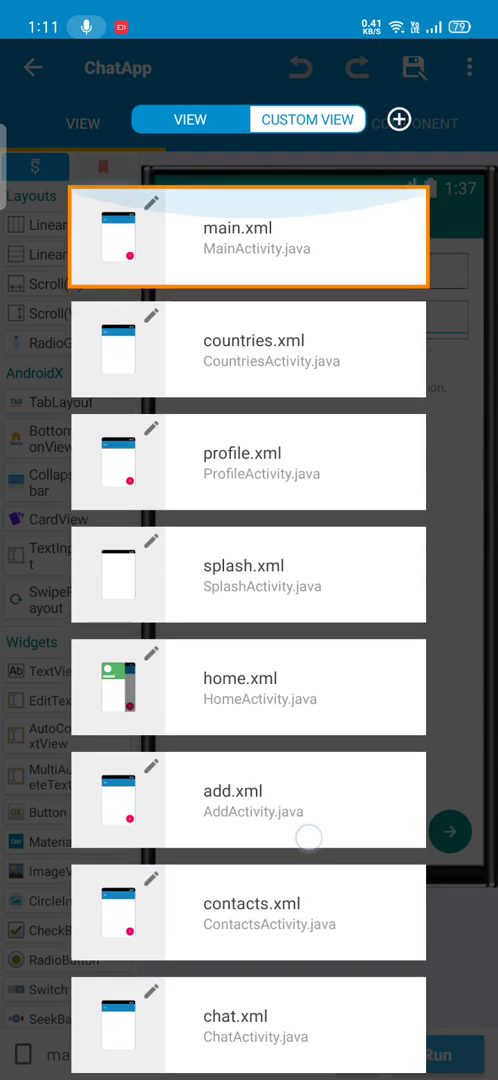
pyautogui.scroll(-3)
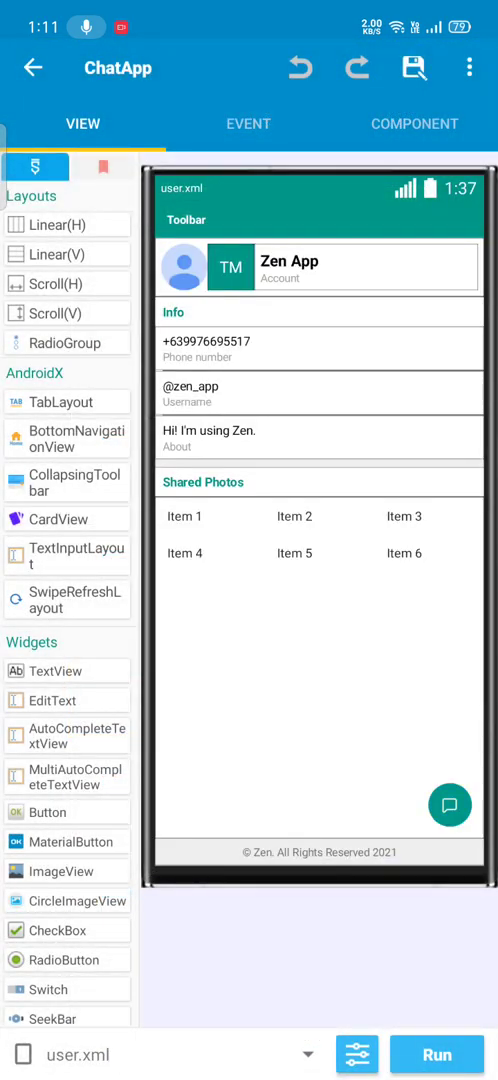
pyautogui.click(170, 1054)
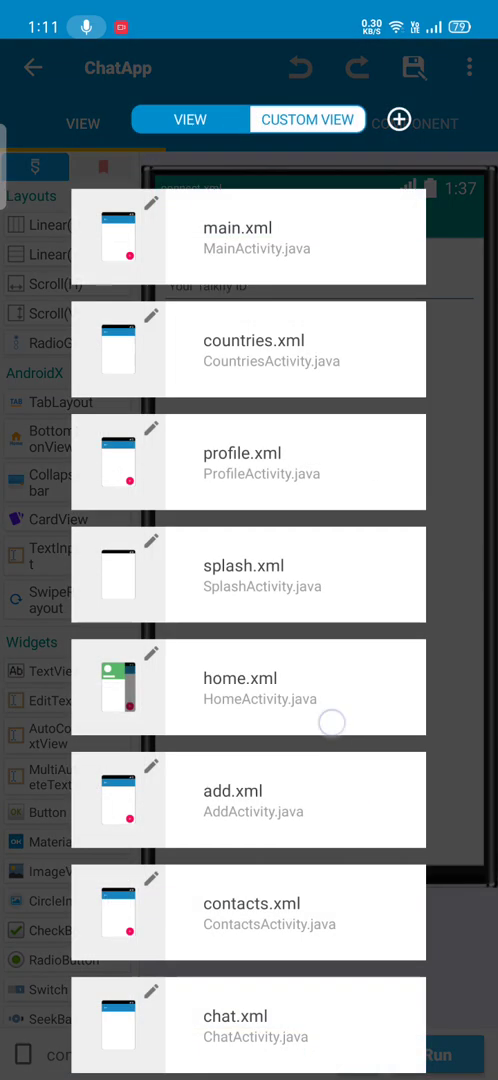
# Review home.xml's events and layout design, then save the project back to the list
pyautogui.click(248, 124)
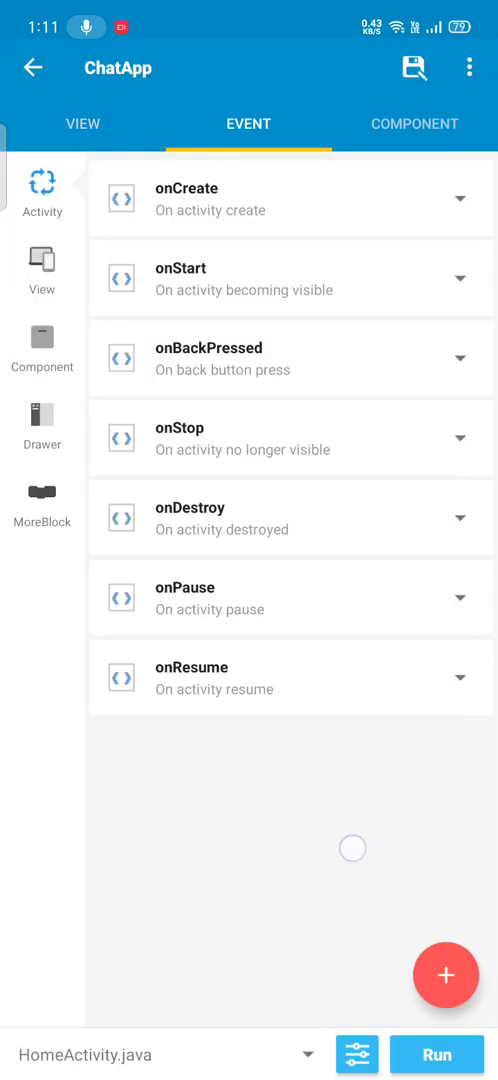
pyautogui.click(82, 124)
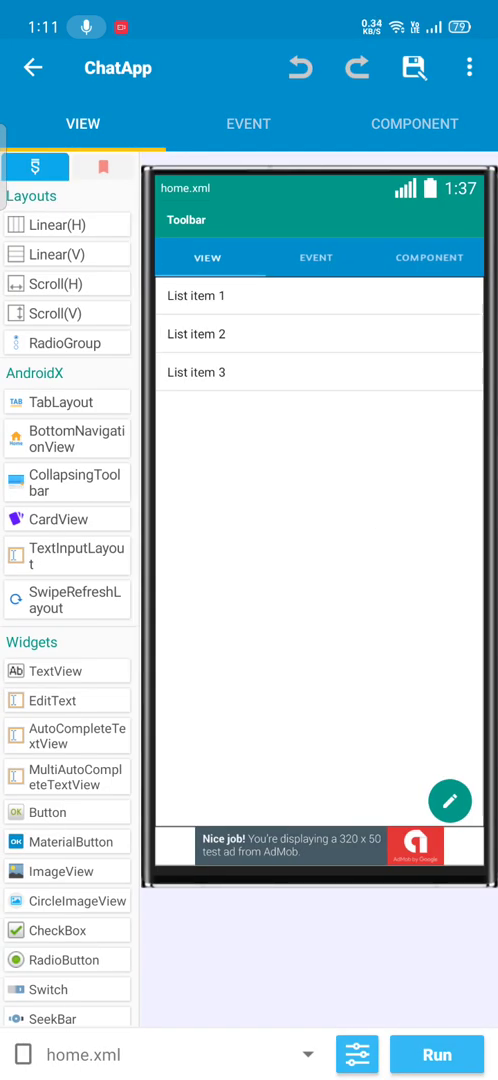
pyautogui.click(436, 1056)
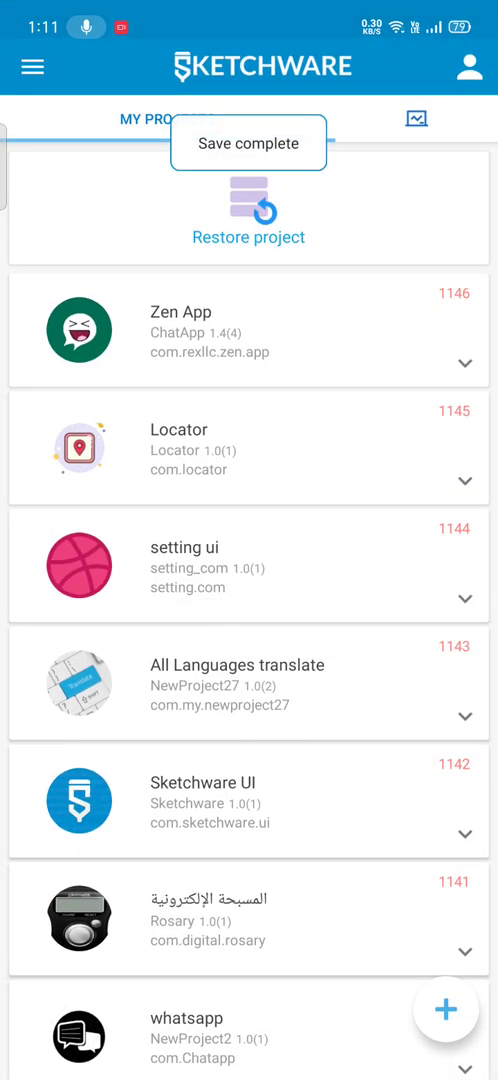
# Return to the phone's home screen and swipe through its pages toward the YouTube shortcut
pyautogui.press('HOME')
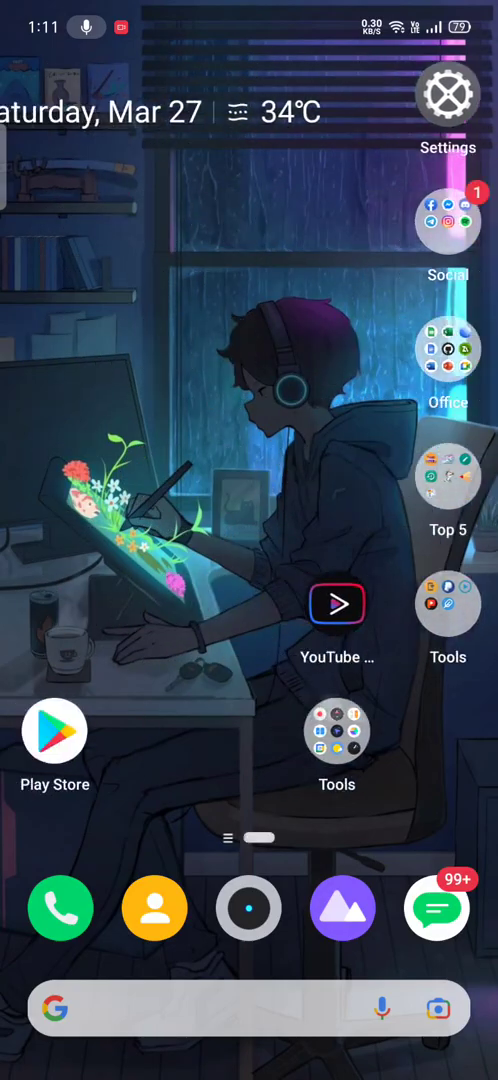
pyautogui.hscroll(-3)
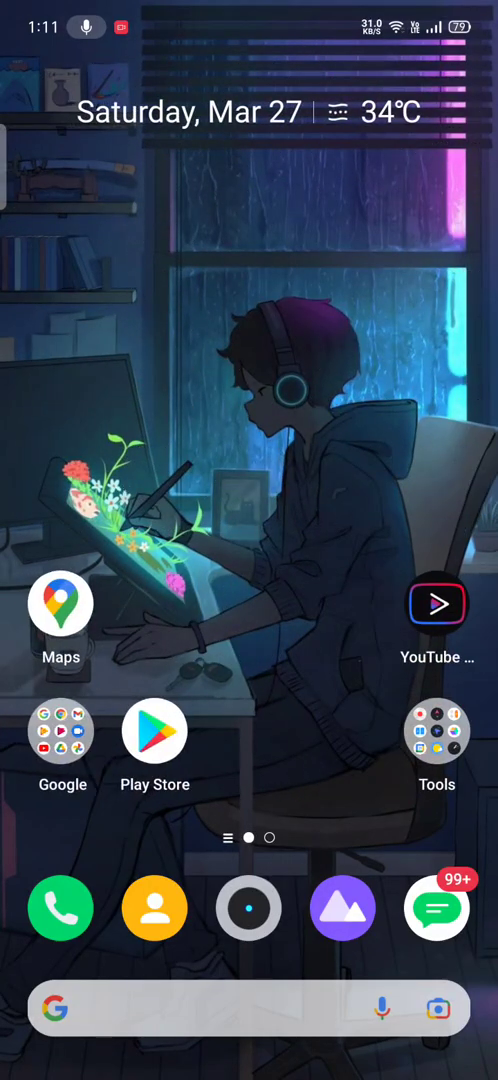
pyautogui.hscroll(-3)
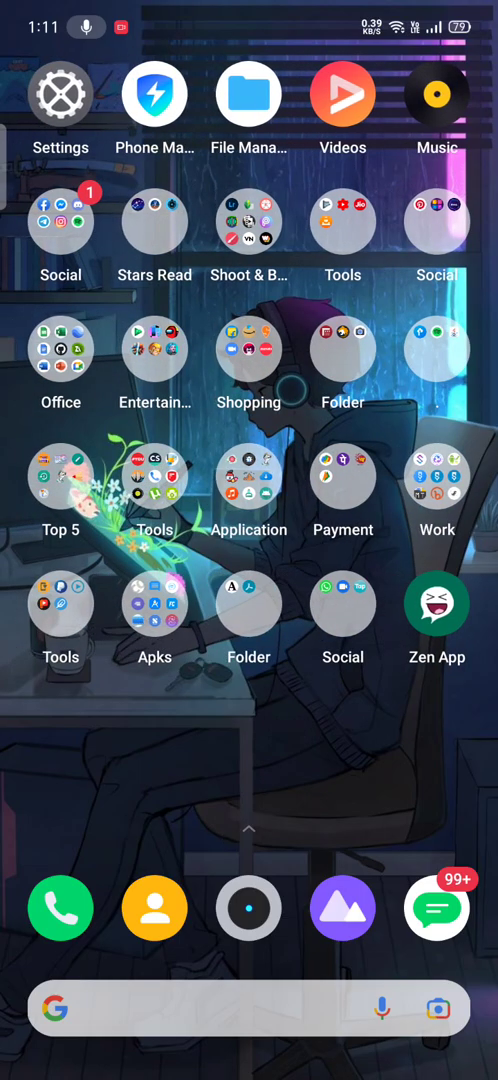
pyautogui.hscroll(-3)
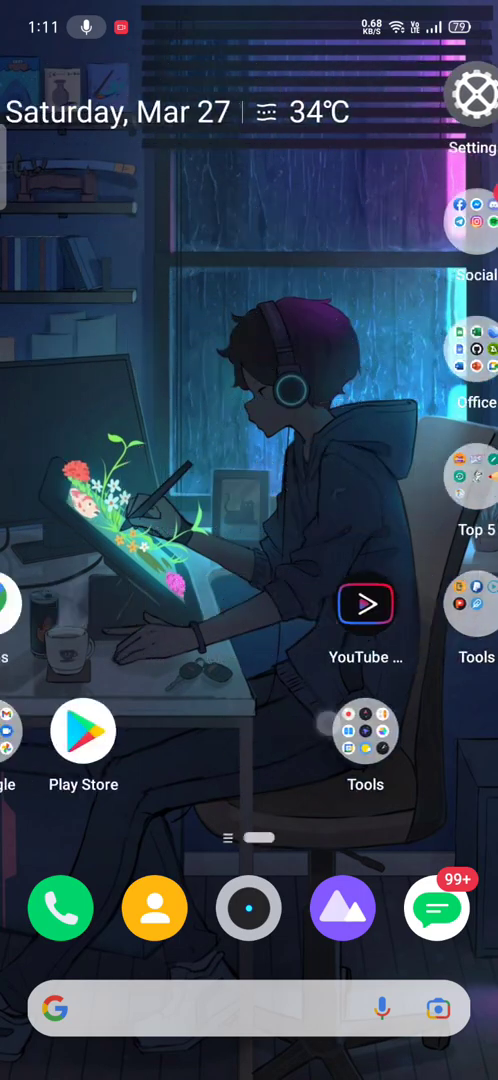
pyautogui.hscroll(-3)
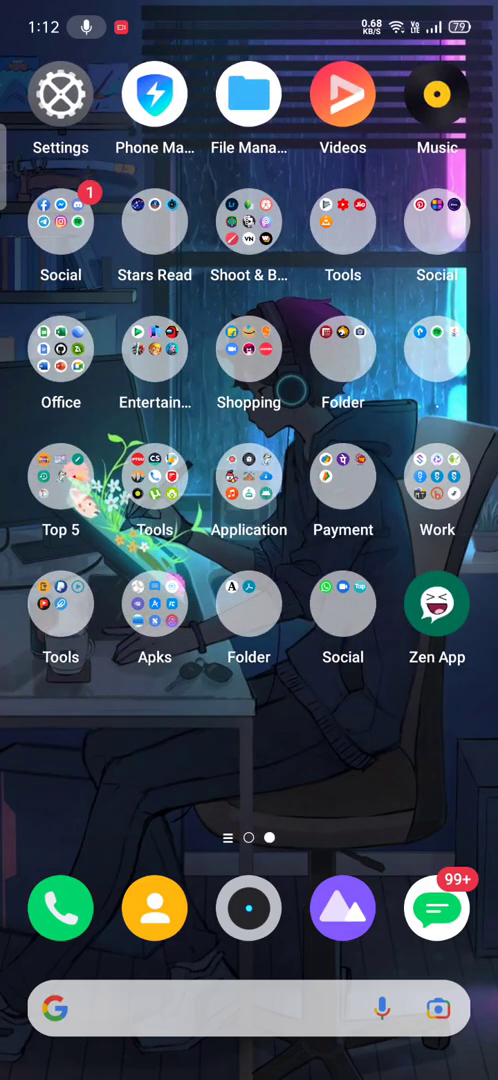
pyautogui.hscroll(-3)
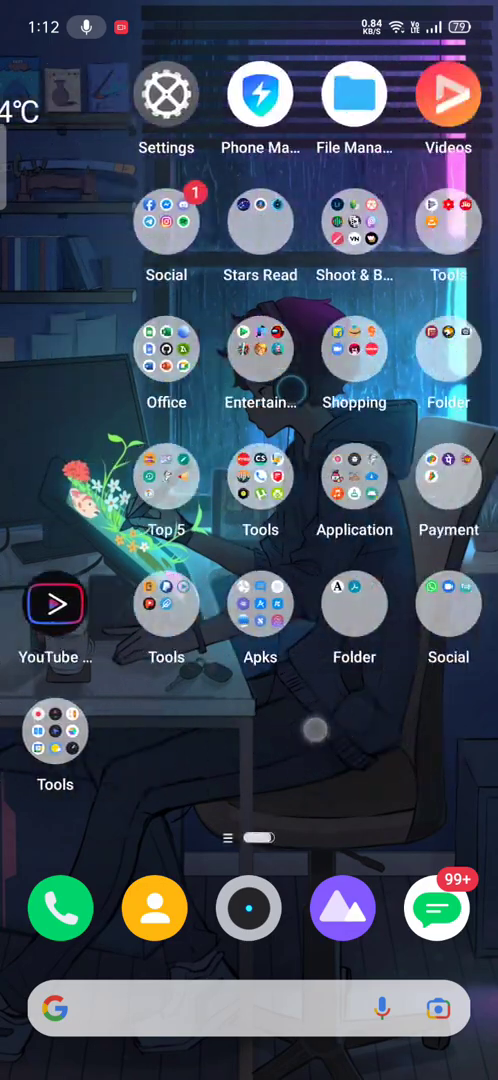
pyautogui.hscroll(-3)
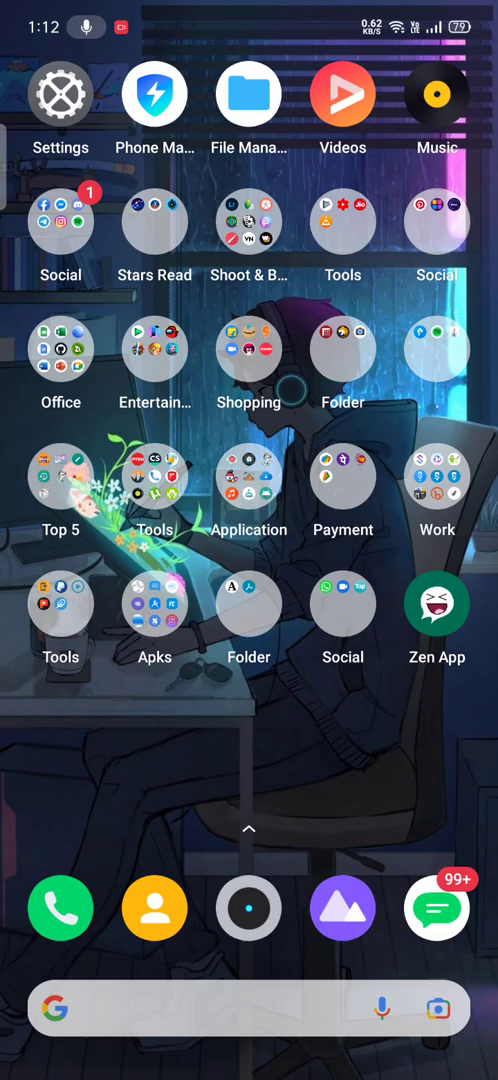
pyautogui.hscroll(-3)
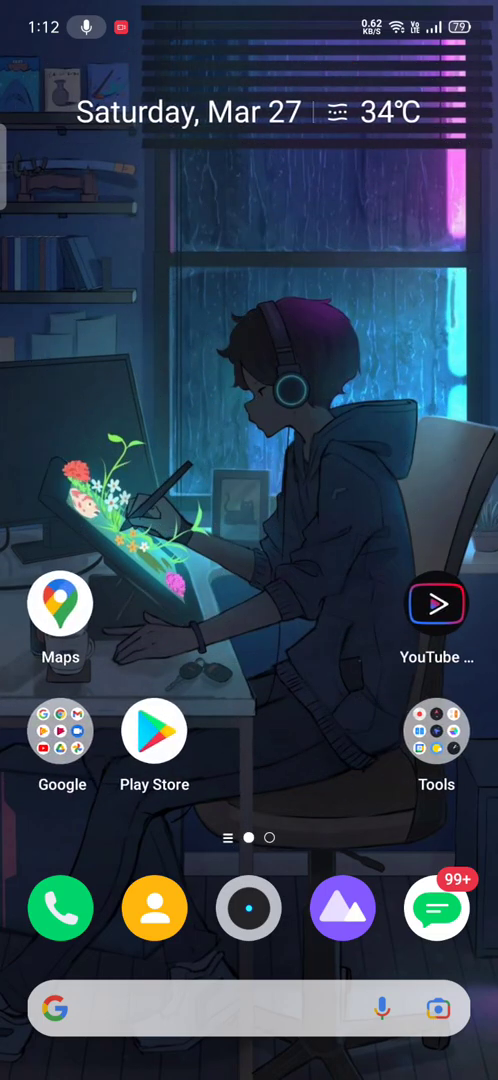
pyautogui.hscroll(-3)
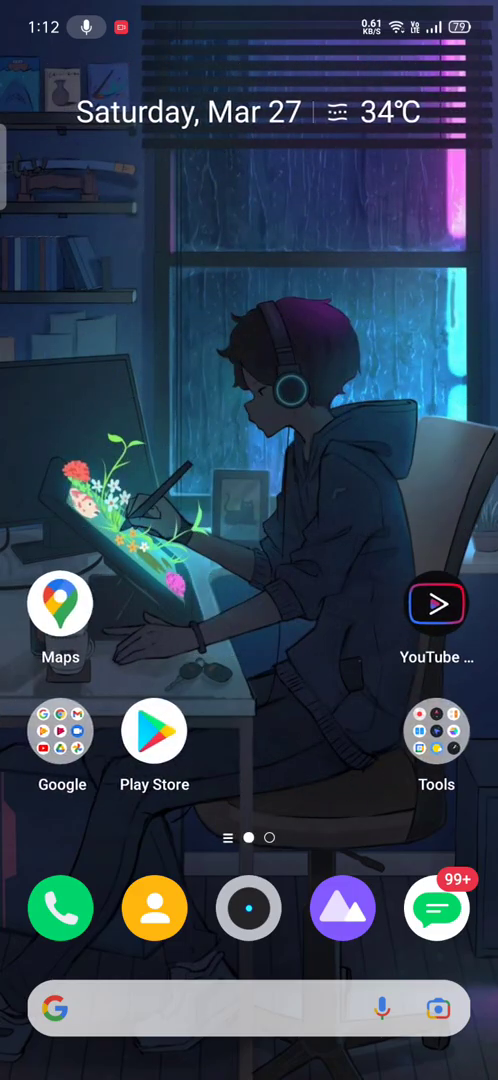
pyautogui.hscroll(-3)
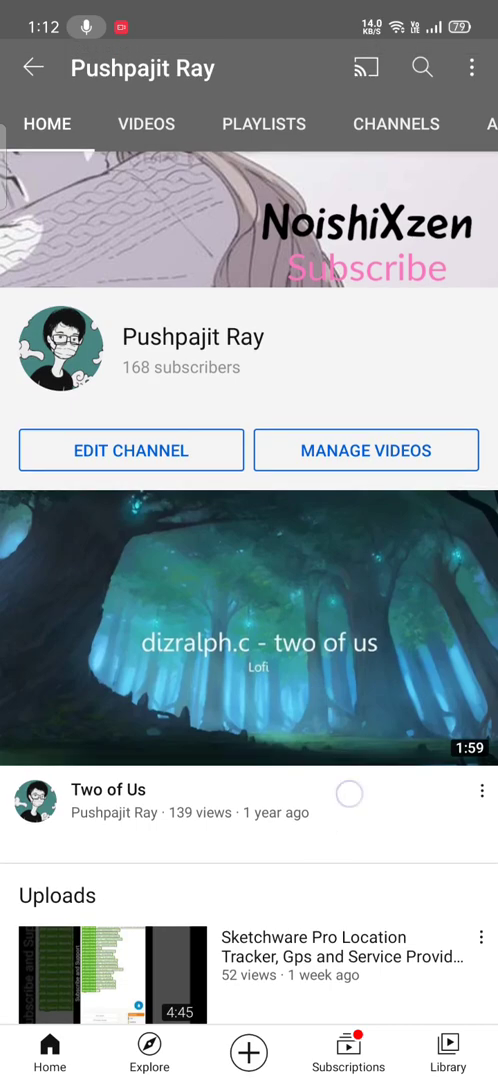
pyautogui.scroll(-3)
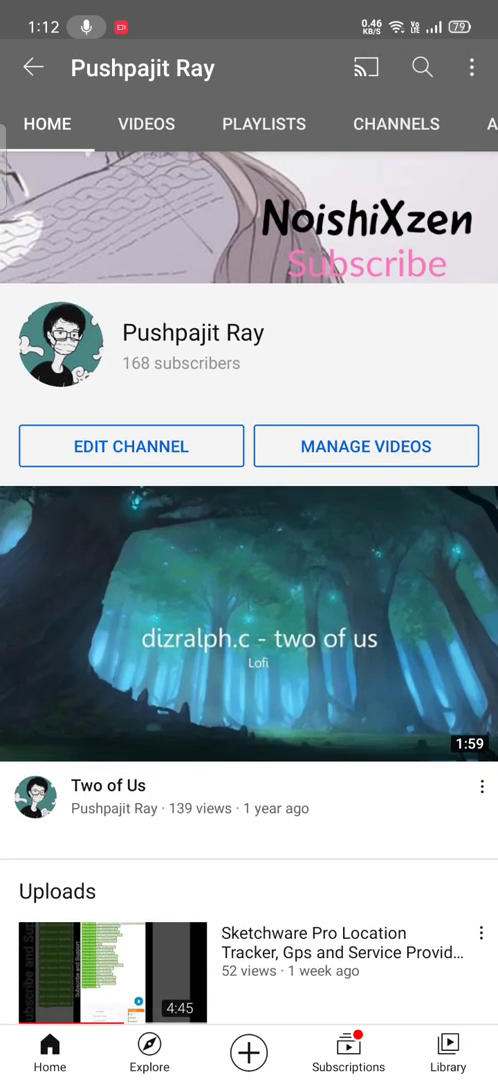
pyautogui.scroll(-3)
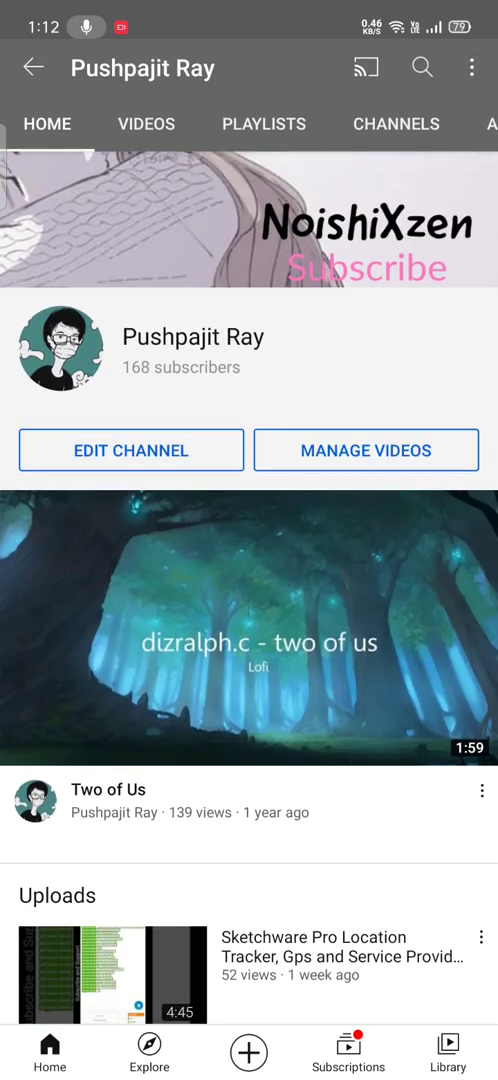